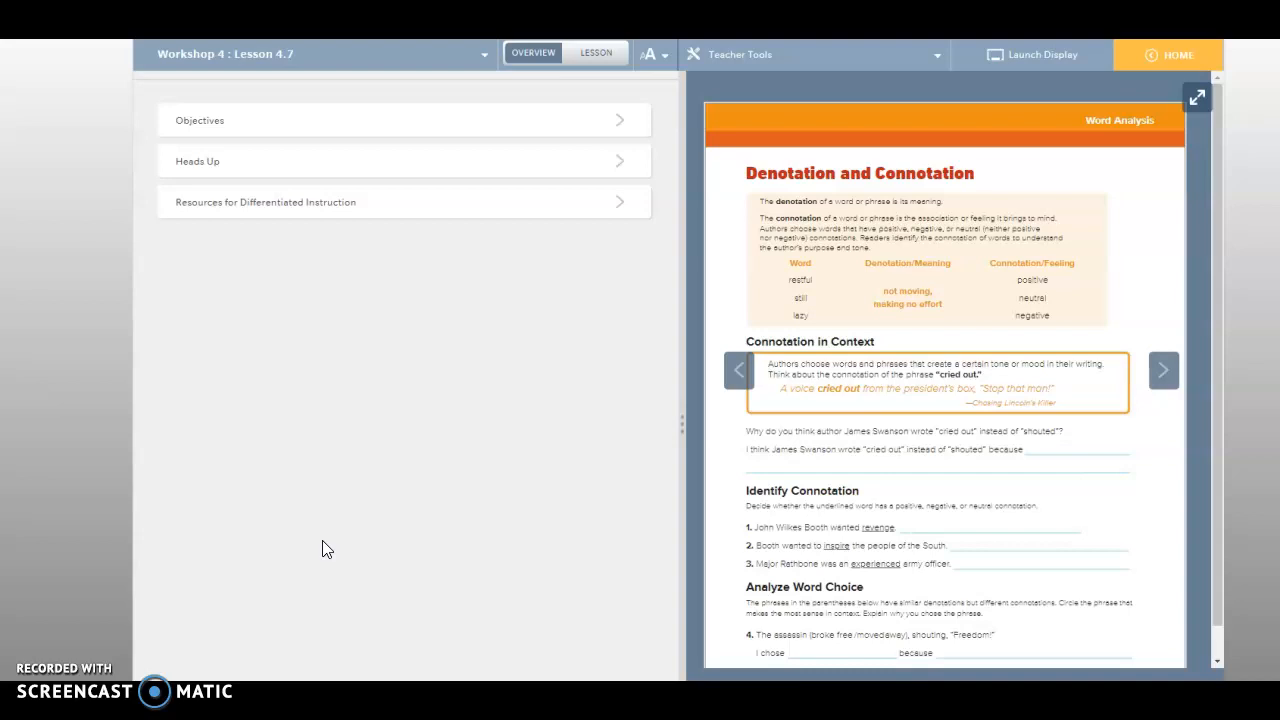
{"action": "mouse_move", "coordinate": [857, 183]}
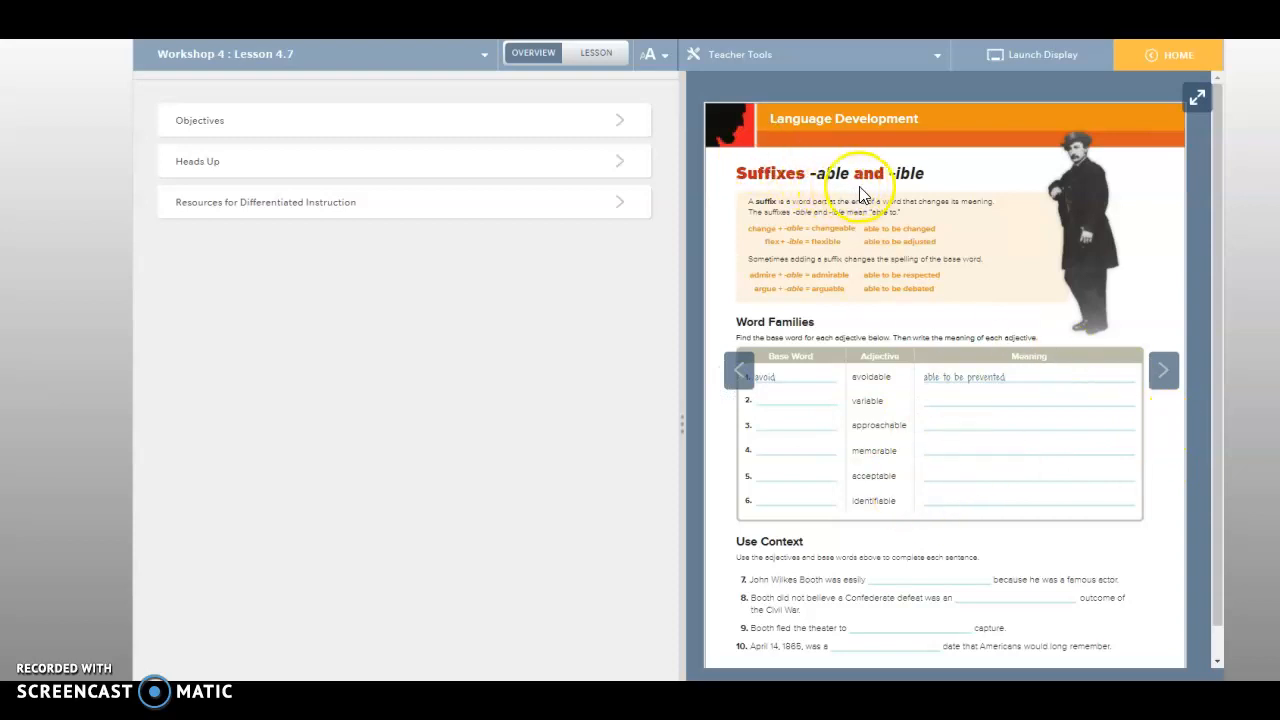
{"action": "mouse_move", "coordinate": [775, 148]}
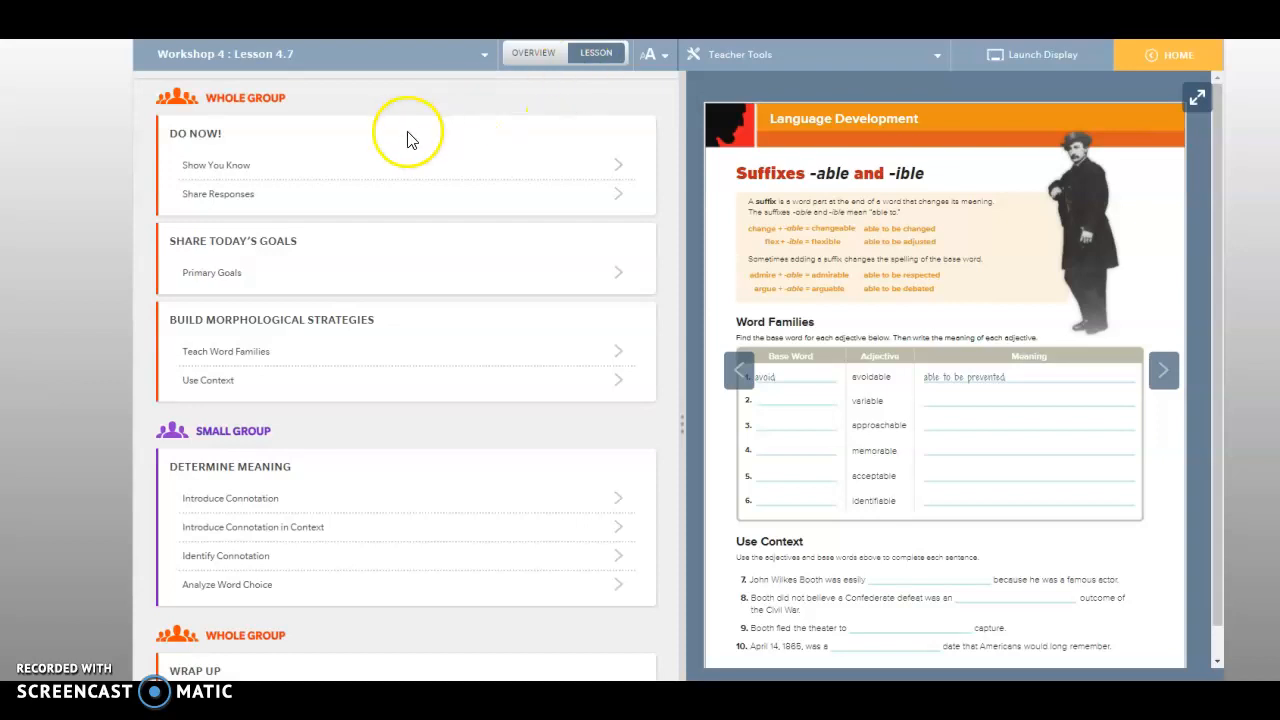
- Return to the lesson overview, select the Denotation and Connotation page, and expand it full-screen
{"action": "left_click", "coordinate": [216, 165]}
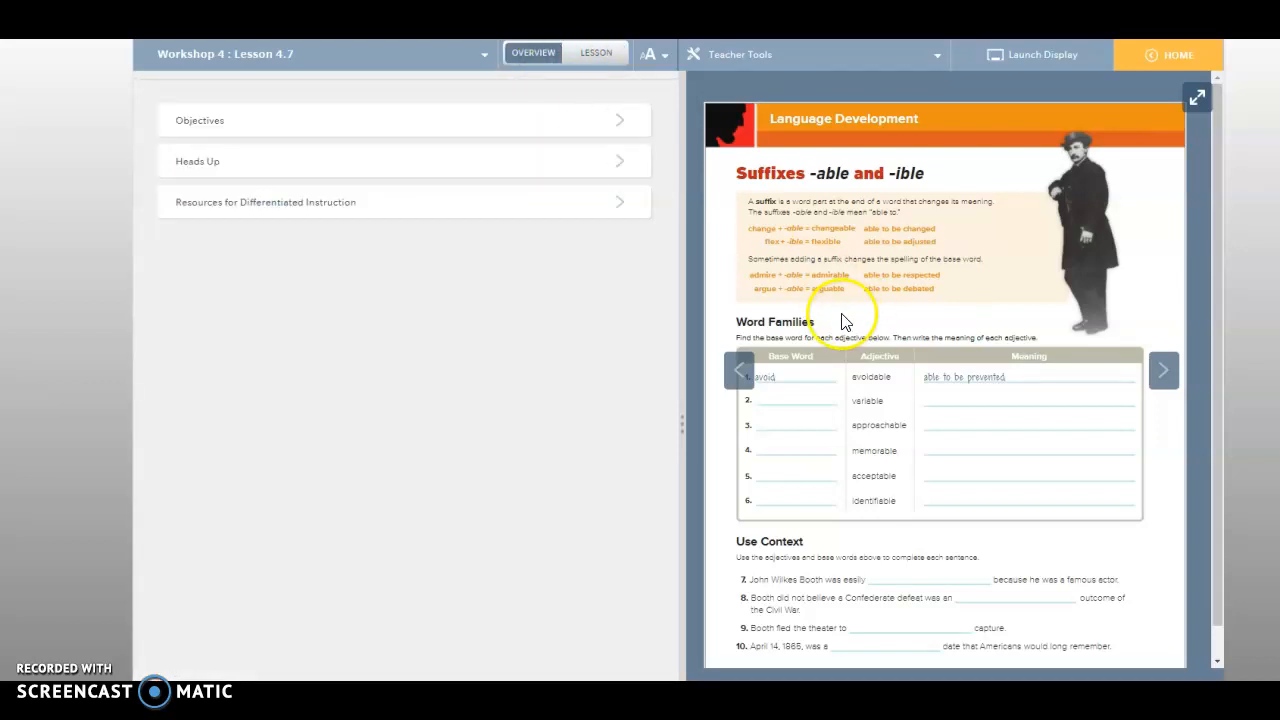
{"action": "mouse_move", "coordinate": [848, 315]}
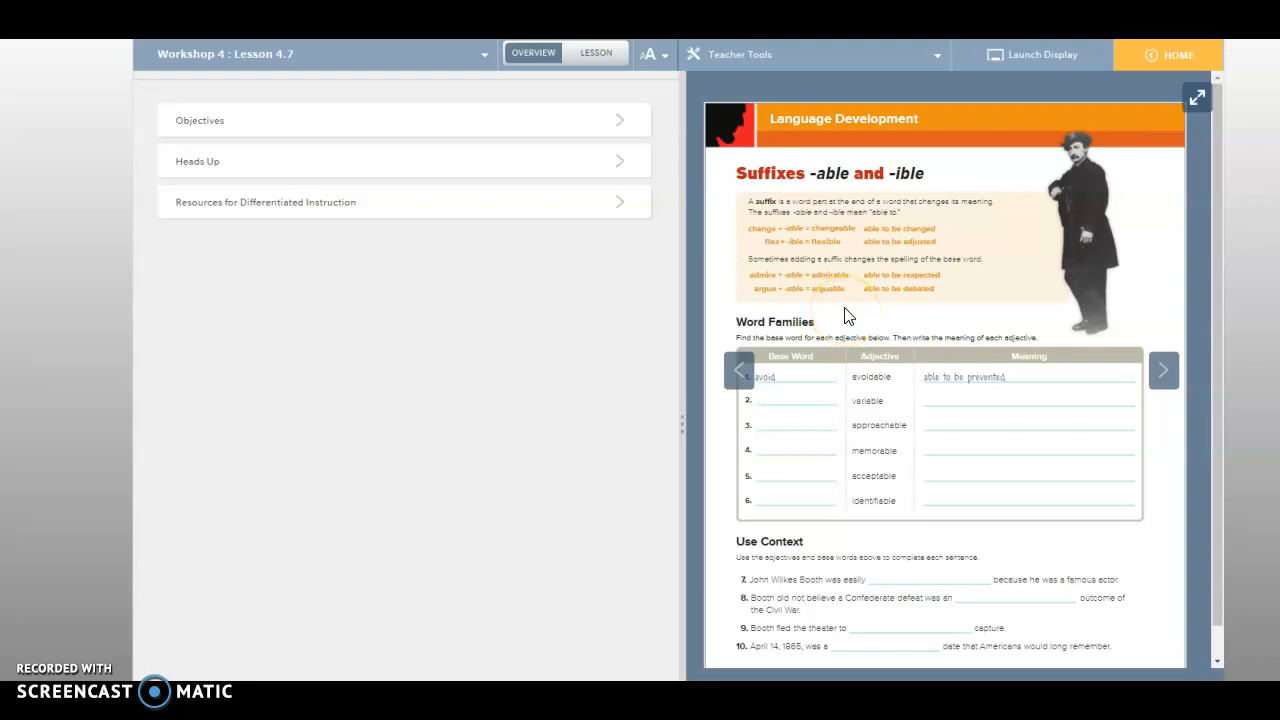
{"action": "left_click", "coordinate": [1163, 370]}
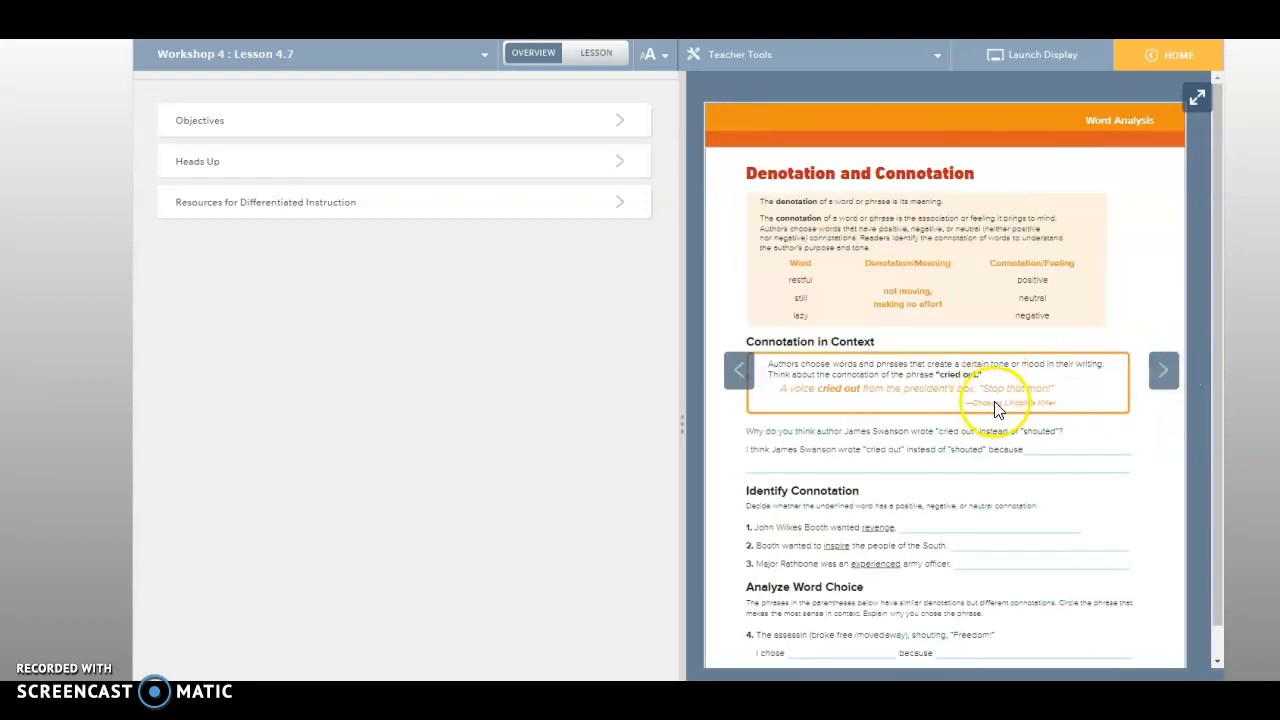
{"action": "left_click", "coordinate": [1197, 97]}
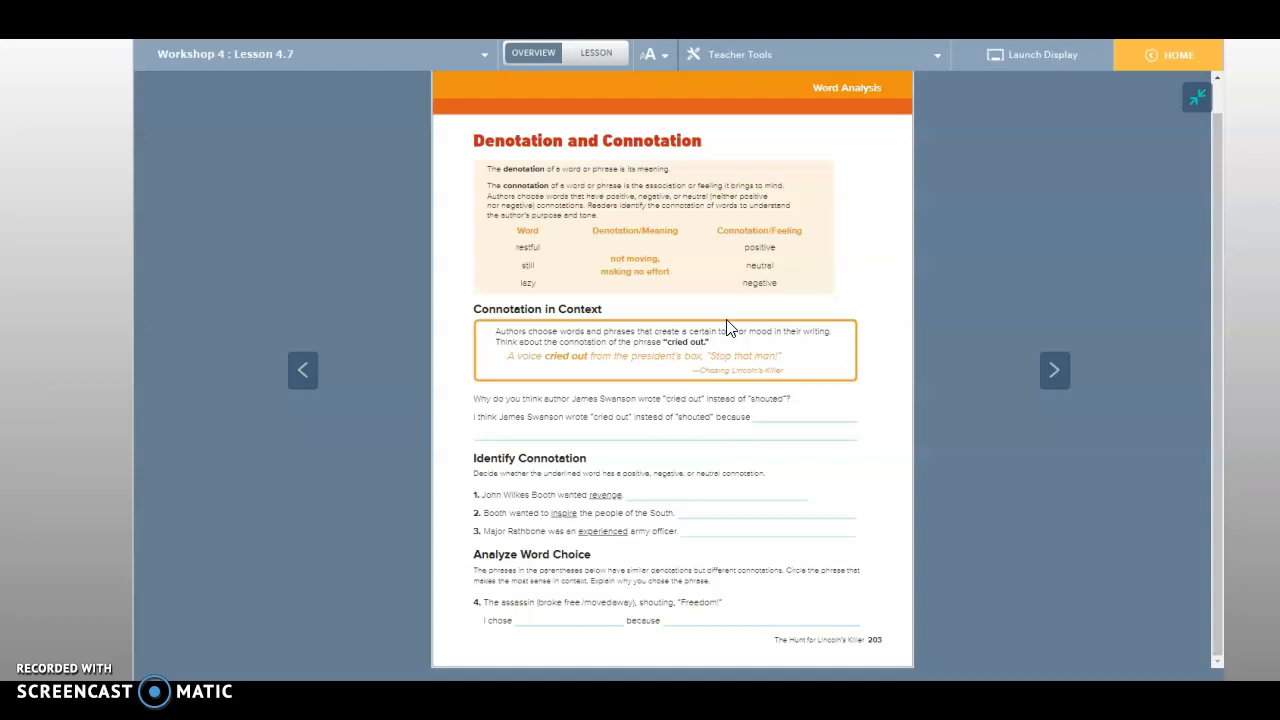
{"action": "mouse_move", "coordinate": [920, 325]}
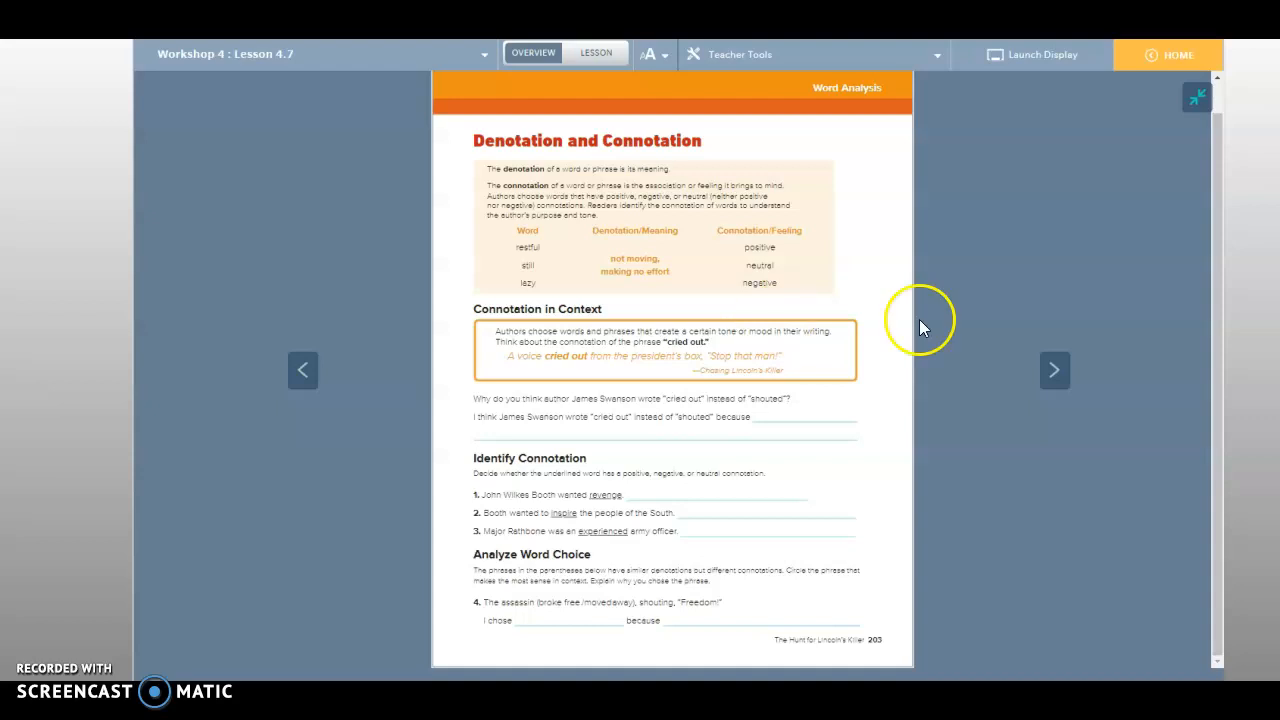
{"action": "mouse_move", "coordinate": [528, 260]}
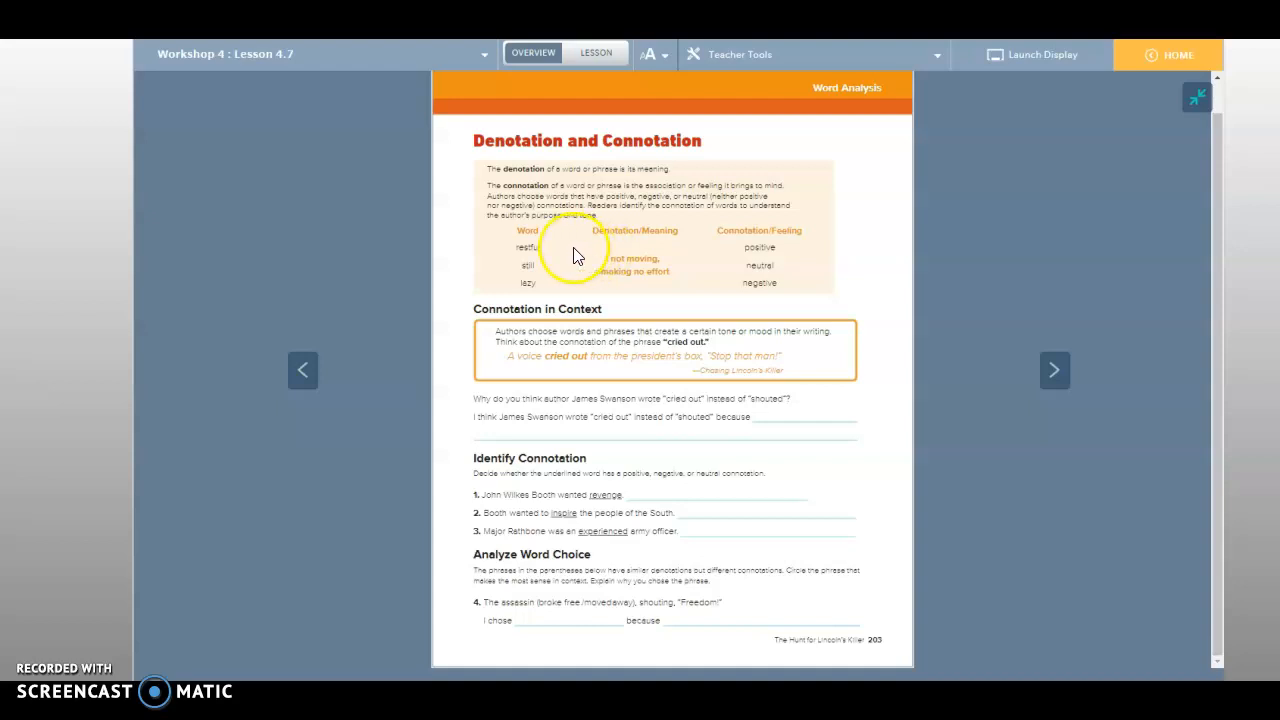
{"action": "mouse_move", "coordinate": [625, 248]}
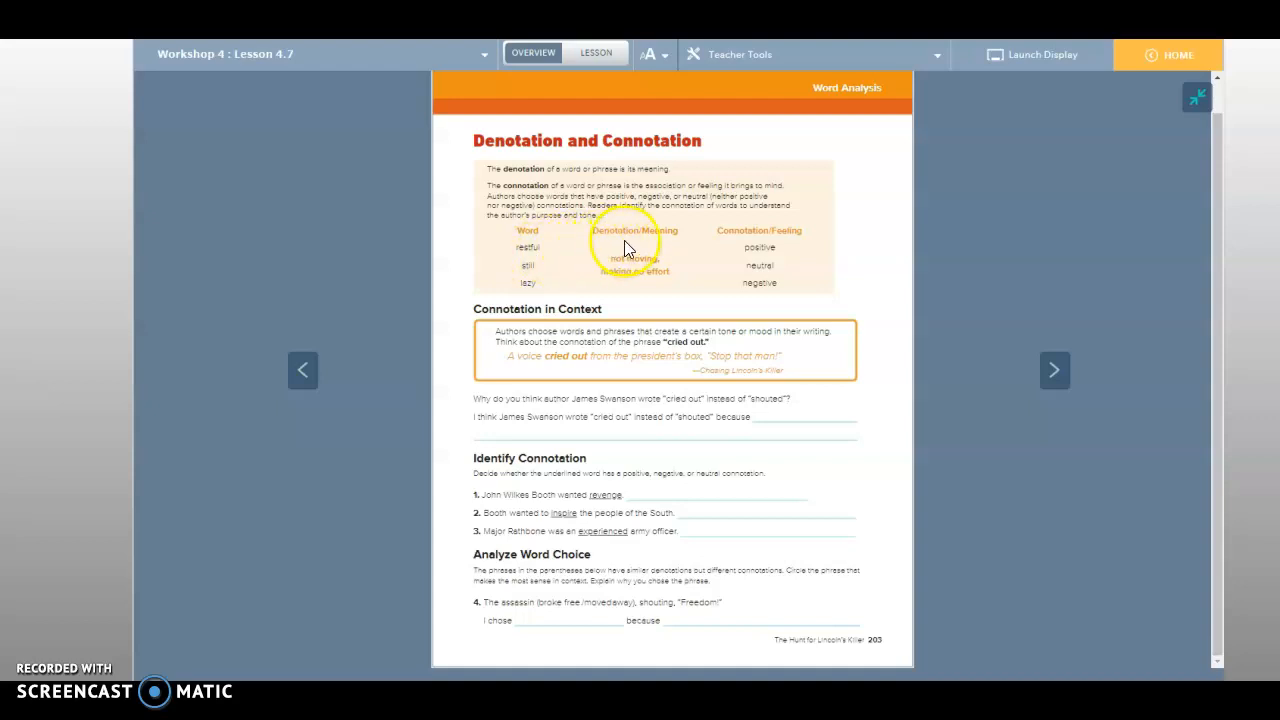
{"action": "mouse_move", "coordinate": [548, 260]}
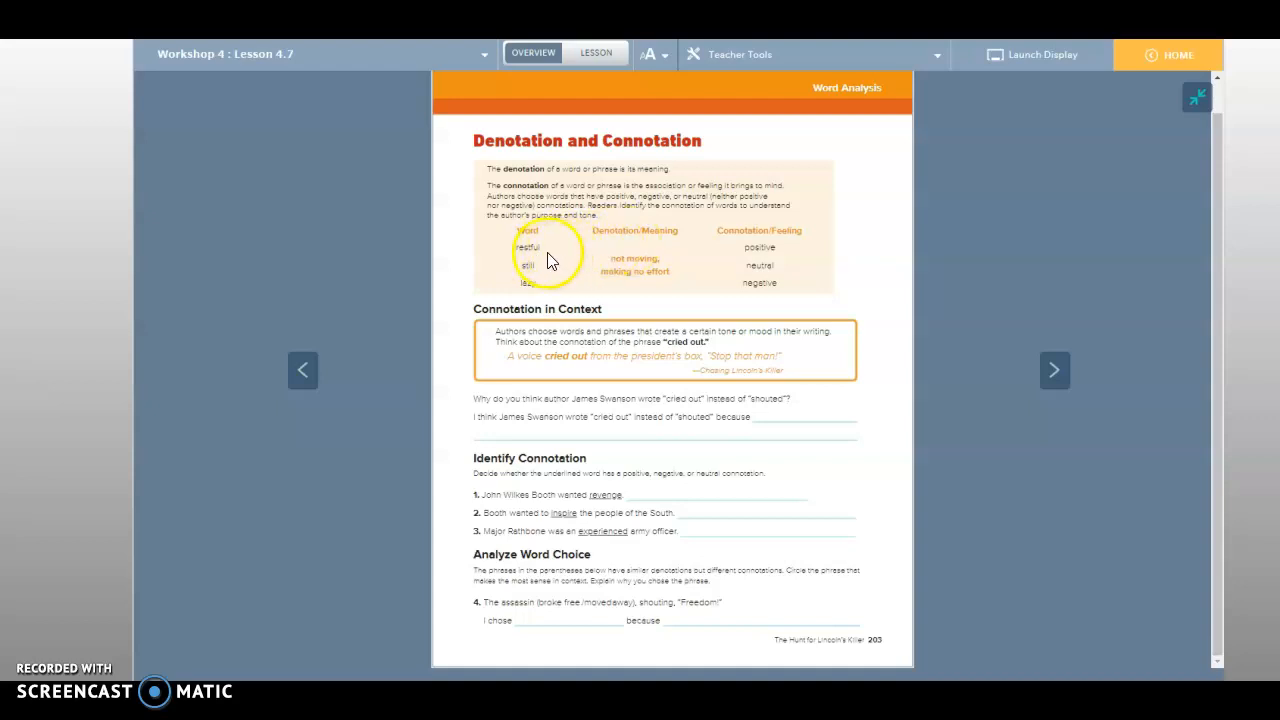
{"action": "mouse_move", "coordinate": [667, 245]}
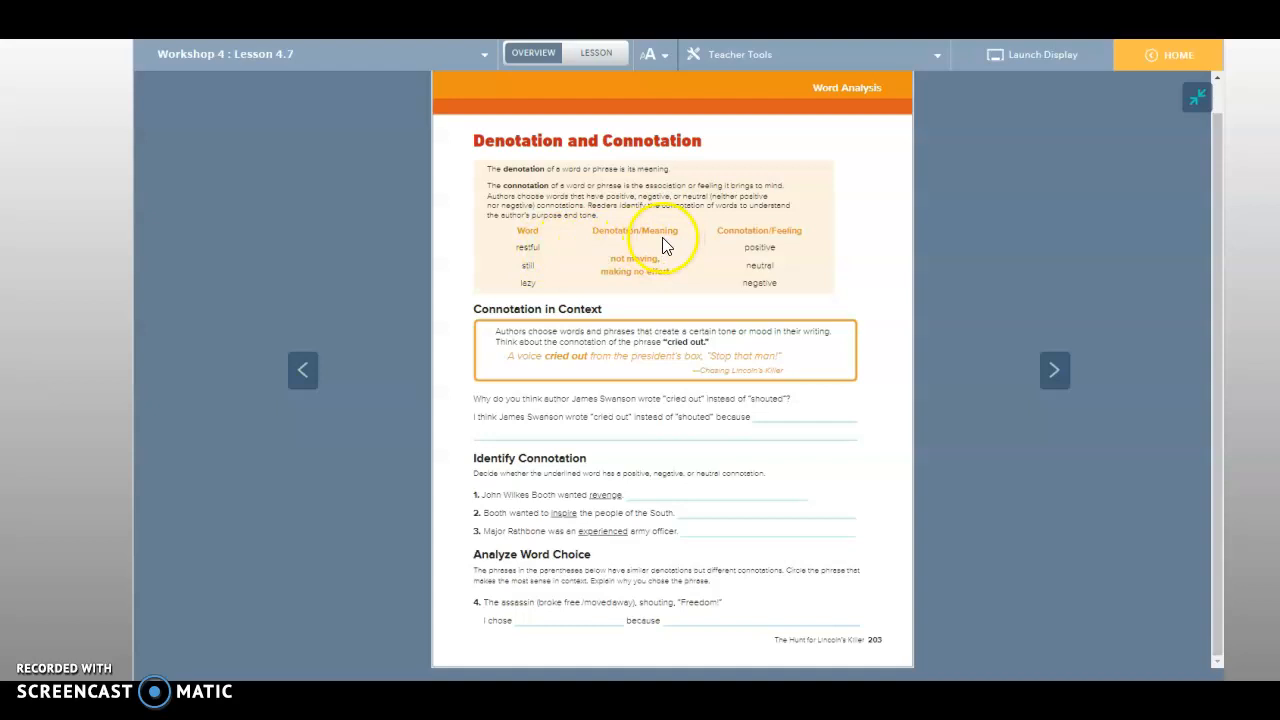
{"action": "mouse_move", "coordinate": [530, 262]}
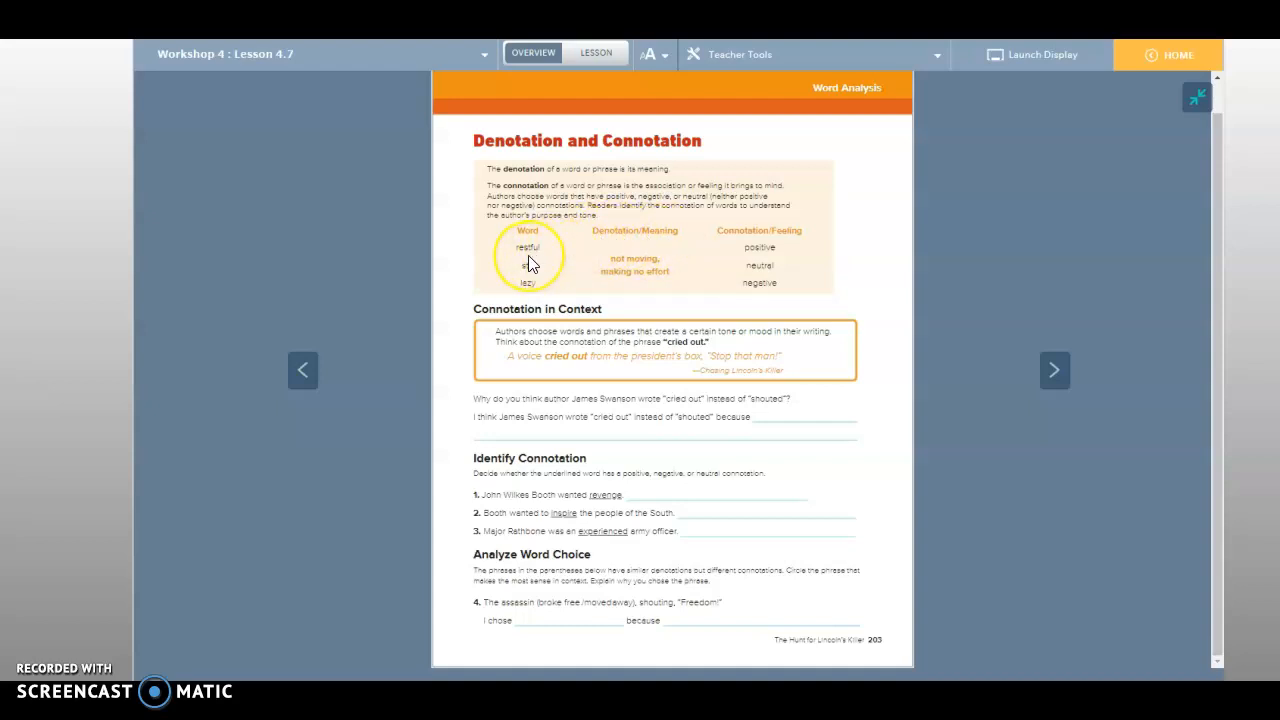
{"action": "mouse_move", "coordinate": [765, 262]}
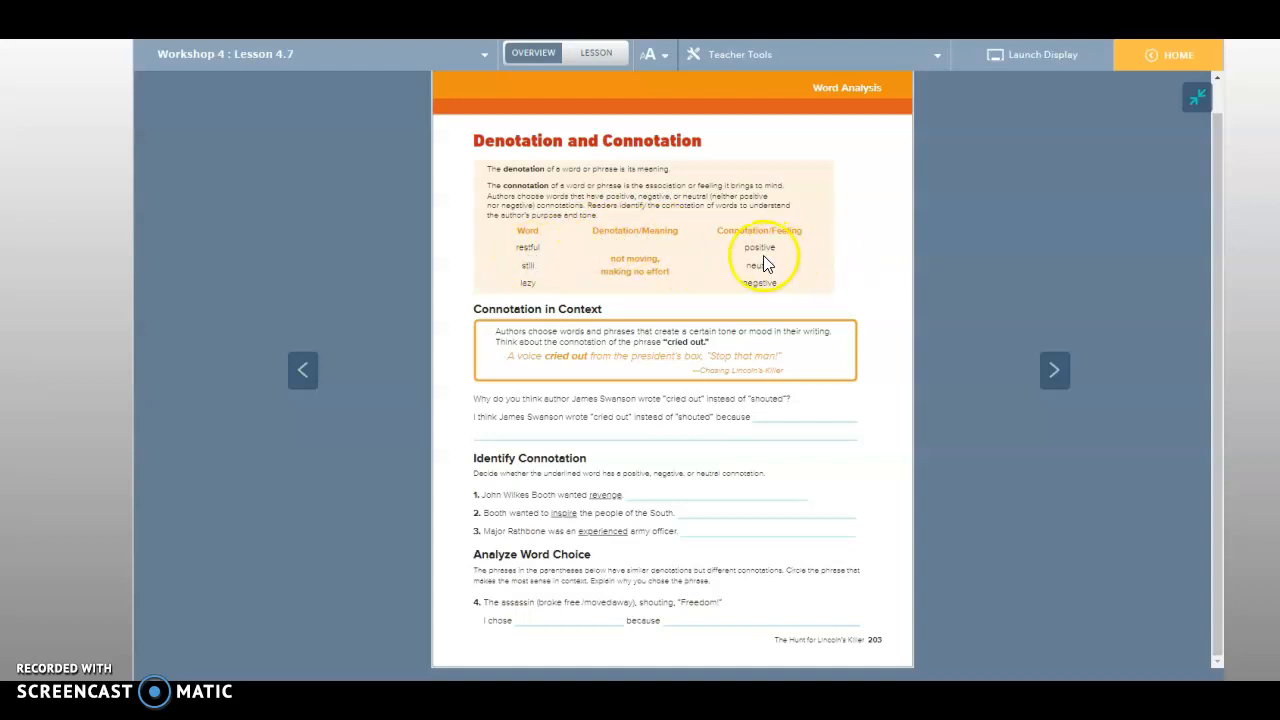
{"action": "mouse_move", "coordinate": [600, 270]}
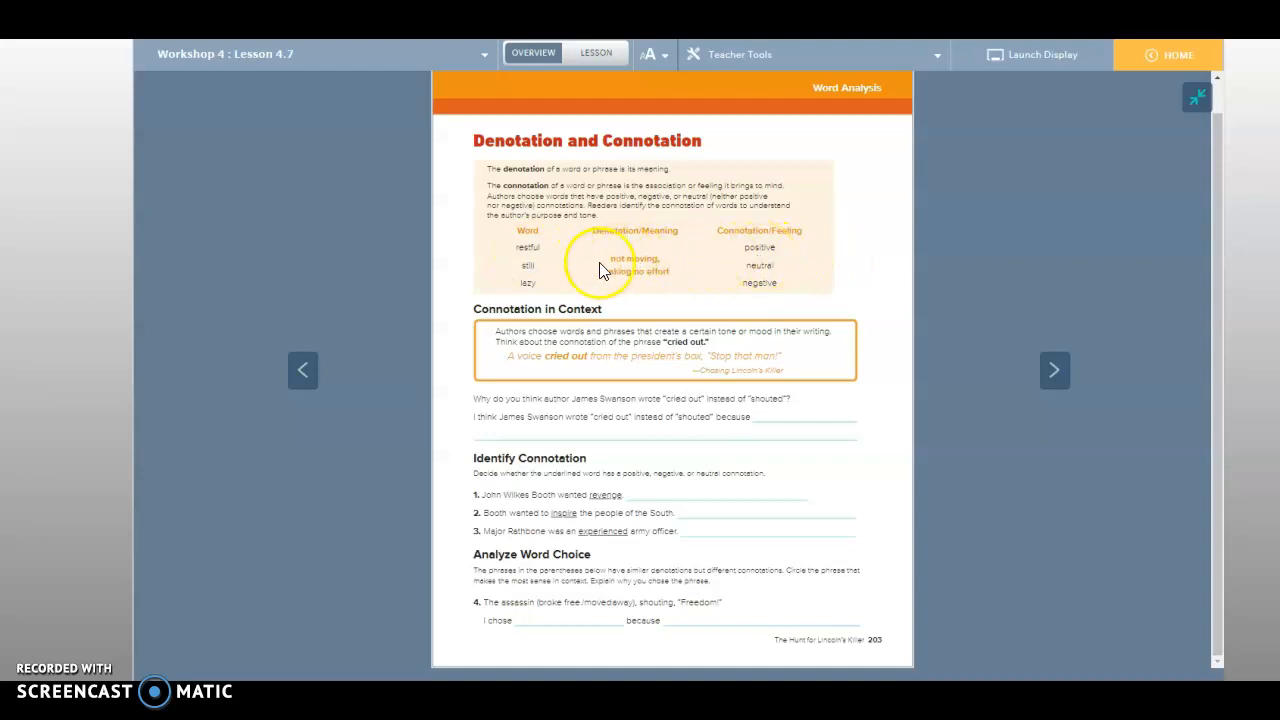
{"action": "mouse_move", "coordinate": [528, 283]}
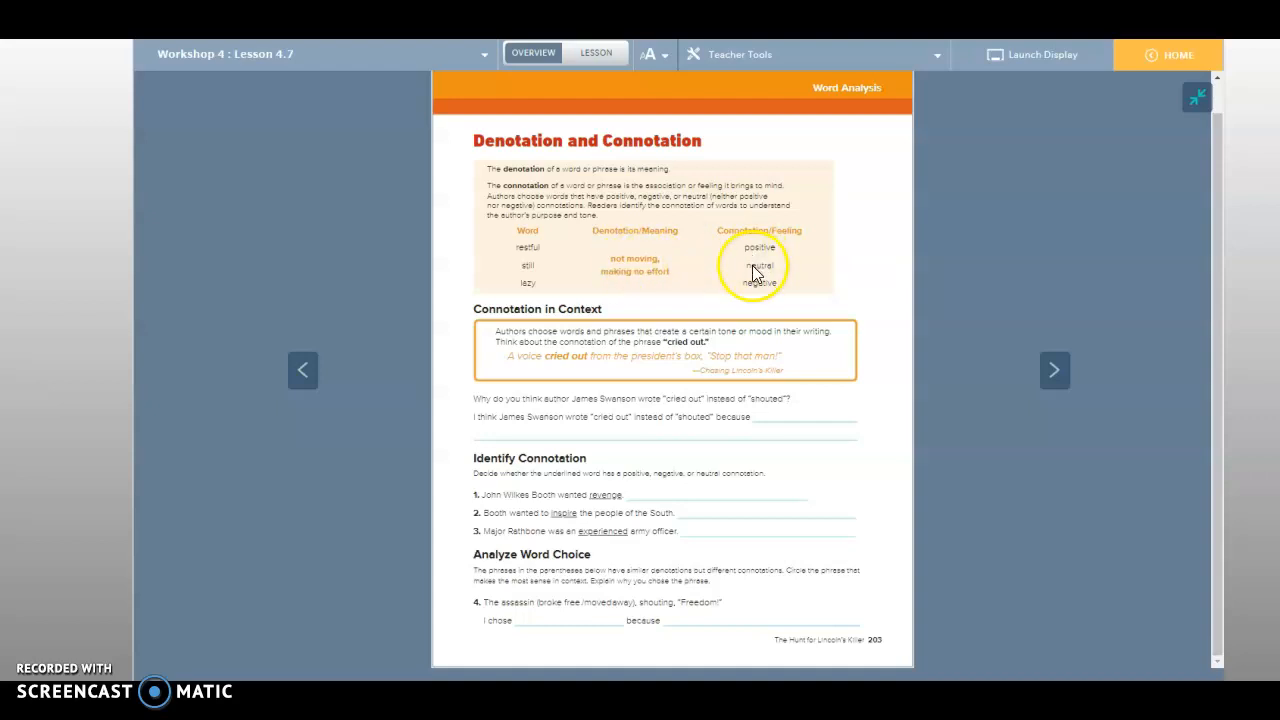
{"action": "mouse_move", "coordinate": [583, 289]}
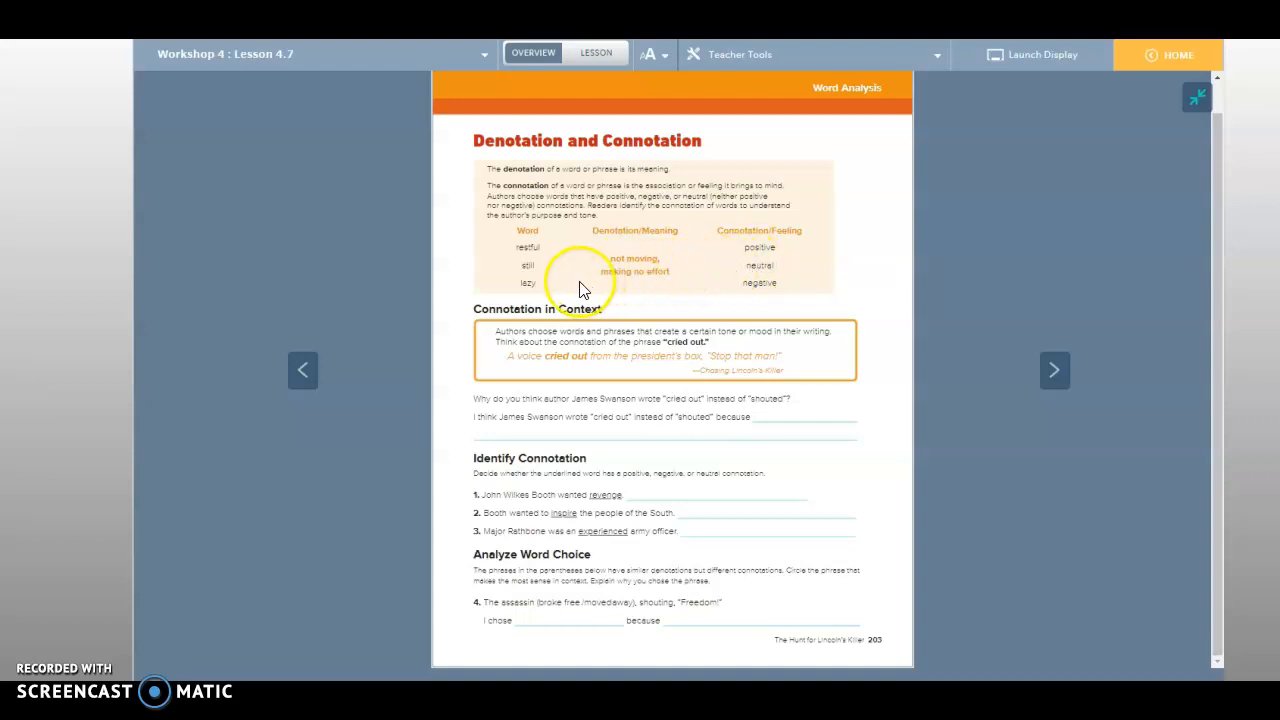
{"action": "mouse_move", "coordinate": [550, 300]}
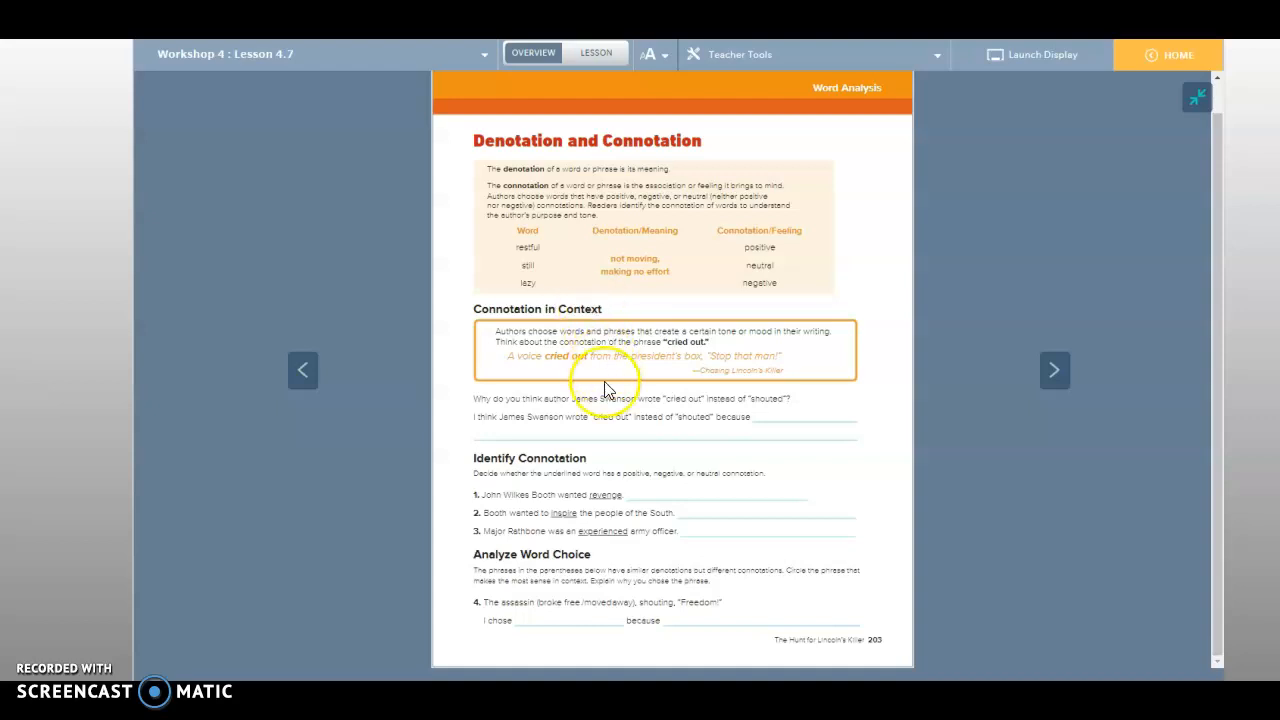
{"action": "mouse_move", "coordinate": [715, 488]}
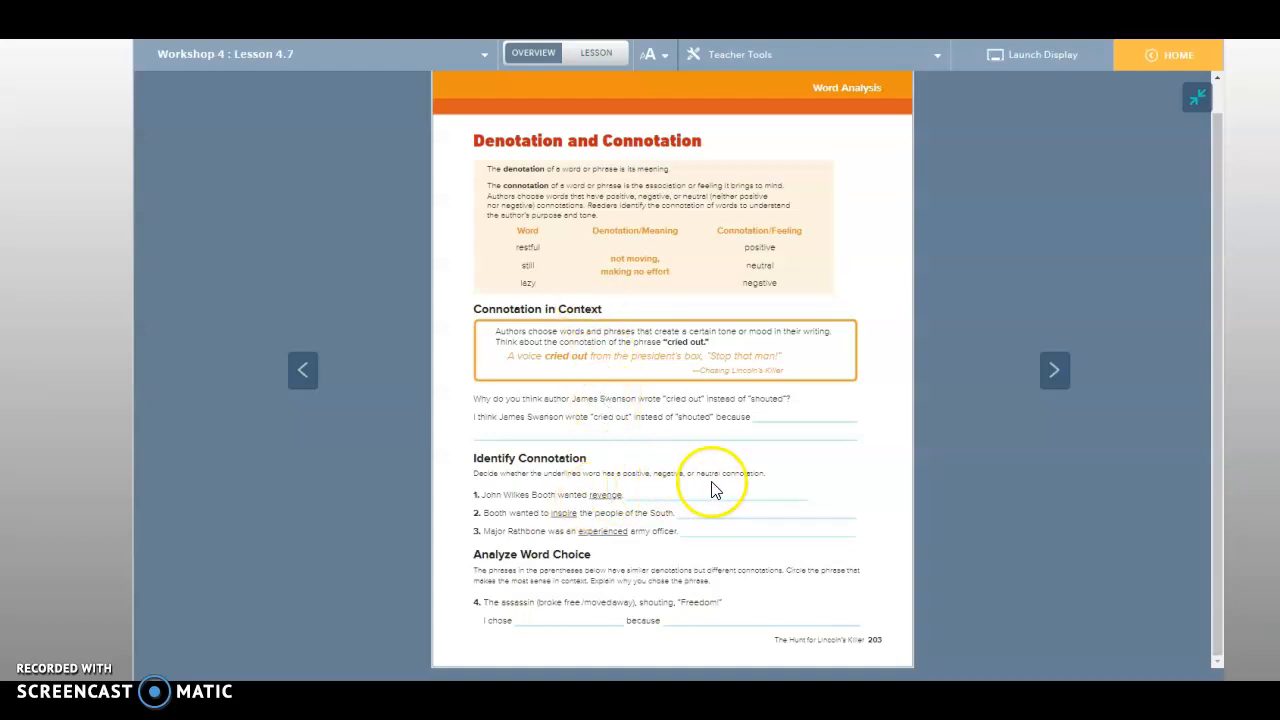
{"action": "mouse_move", "coordinate": [505, 512]}
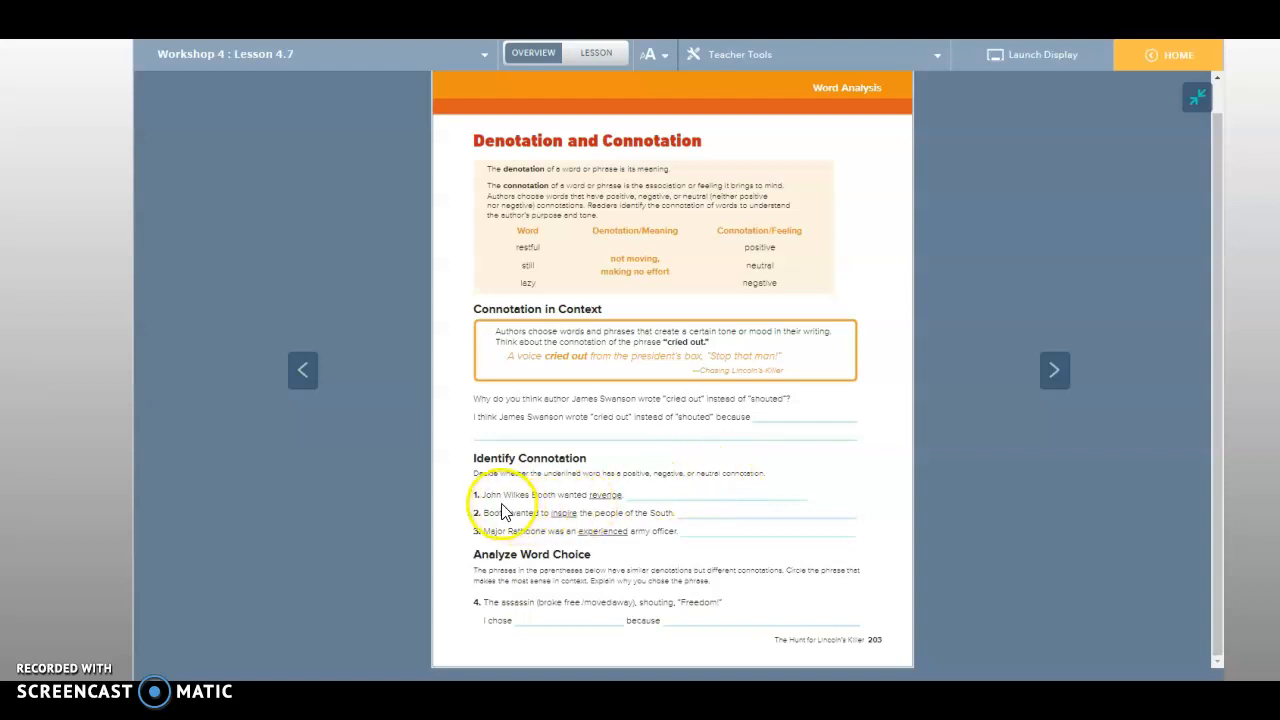
{"action": "mouse_move", "coordinate": [575, 516]}
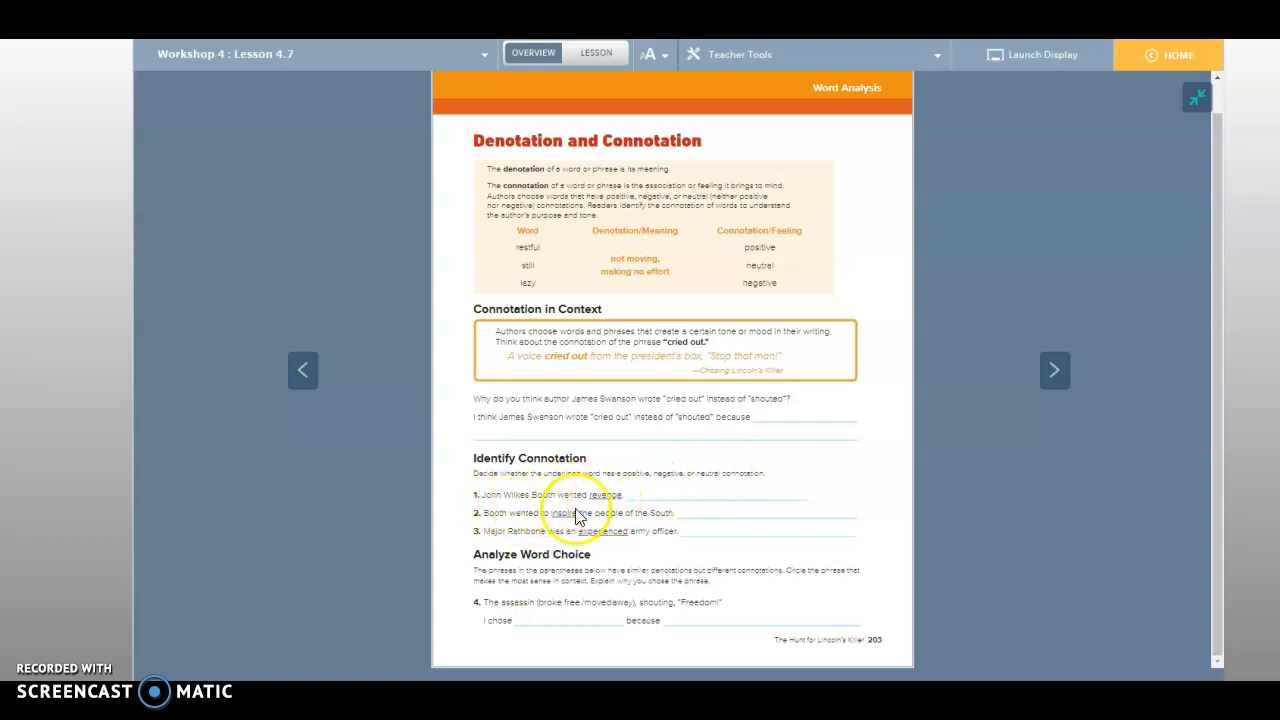
{"action": "mouse_move", "coordinate": [585, 525]}
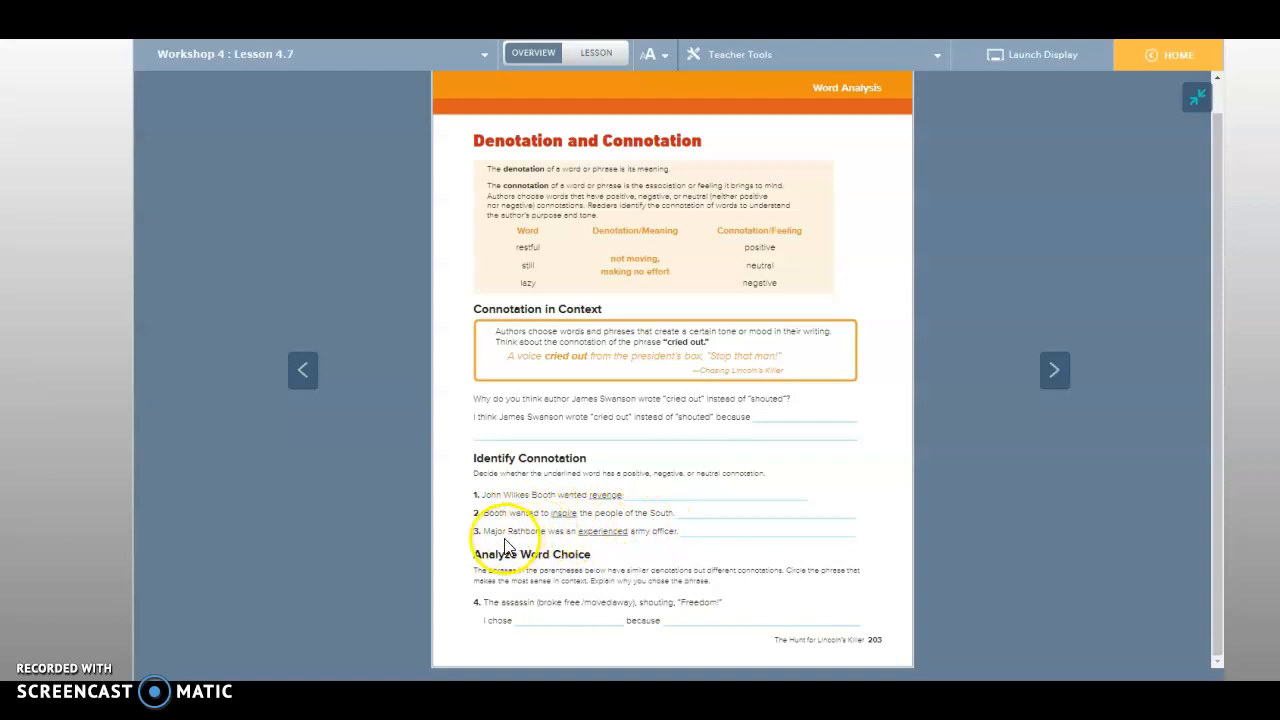
{"action": "mouse_move", "coordinate": [630, 547]}
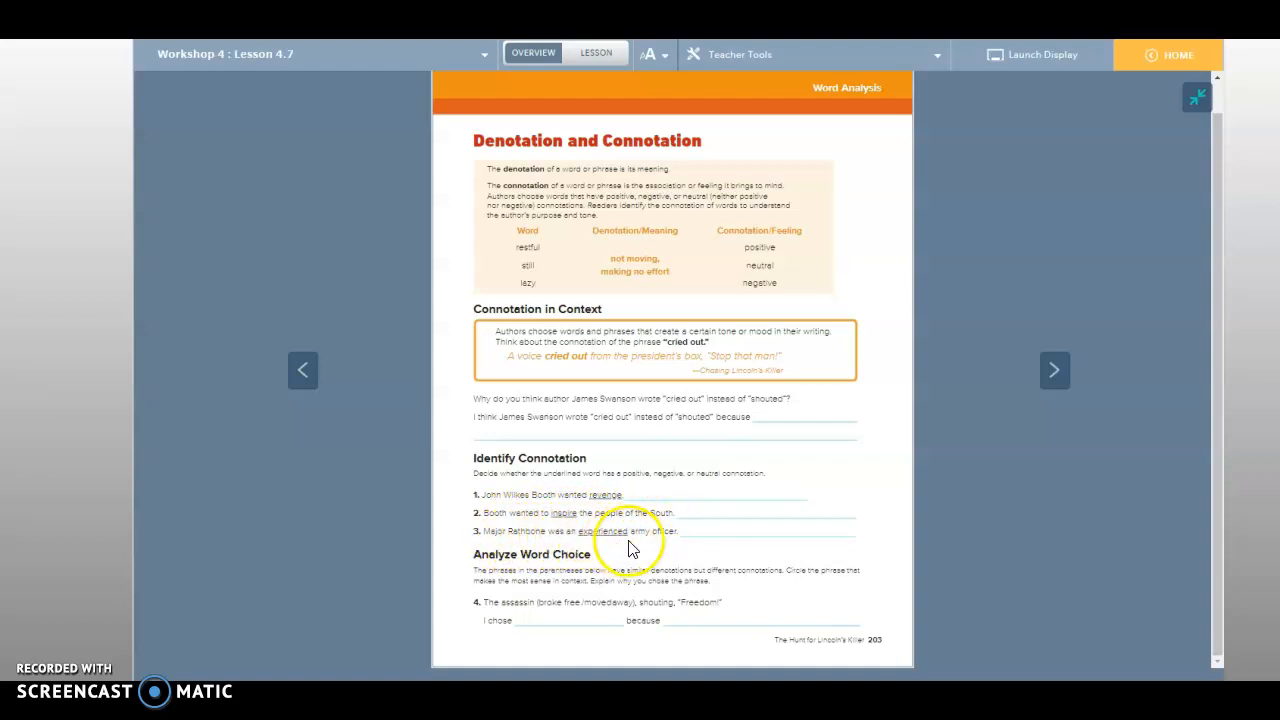
{"action": "mouse_move", "coordinate": [708, 545]}
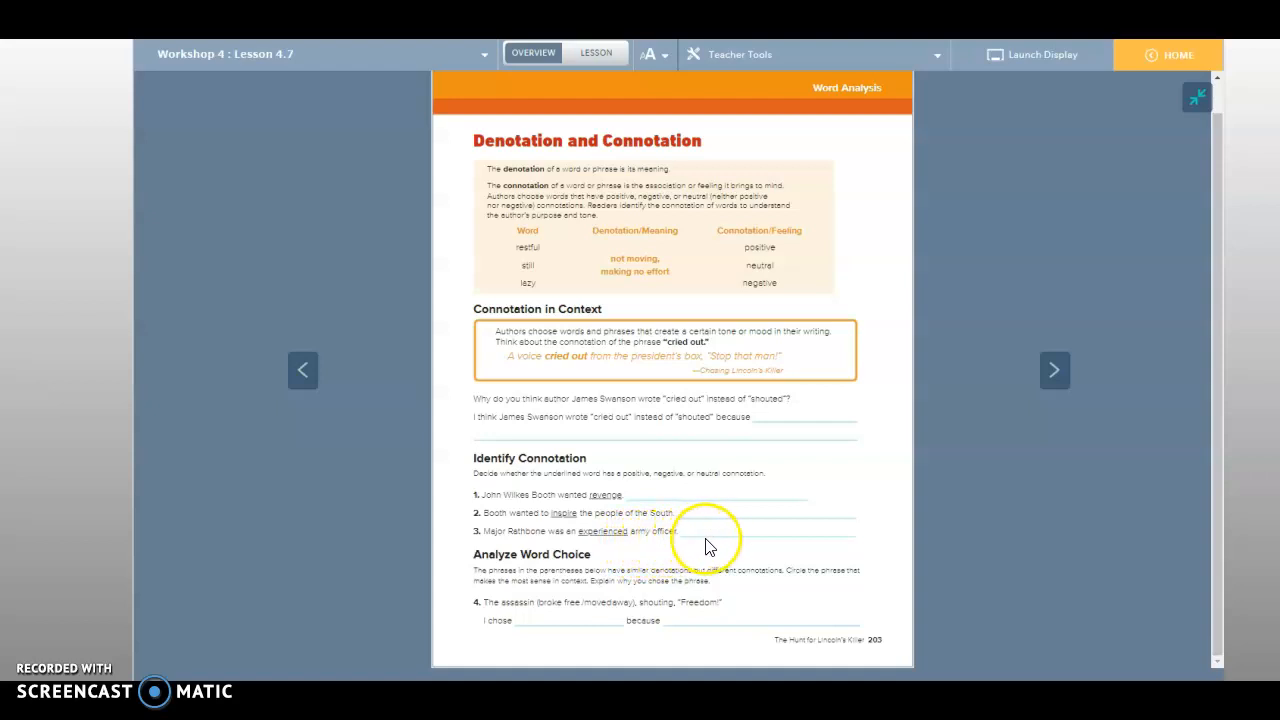
{"action": "mouse_move", "coordinate": [805, 557]}
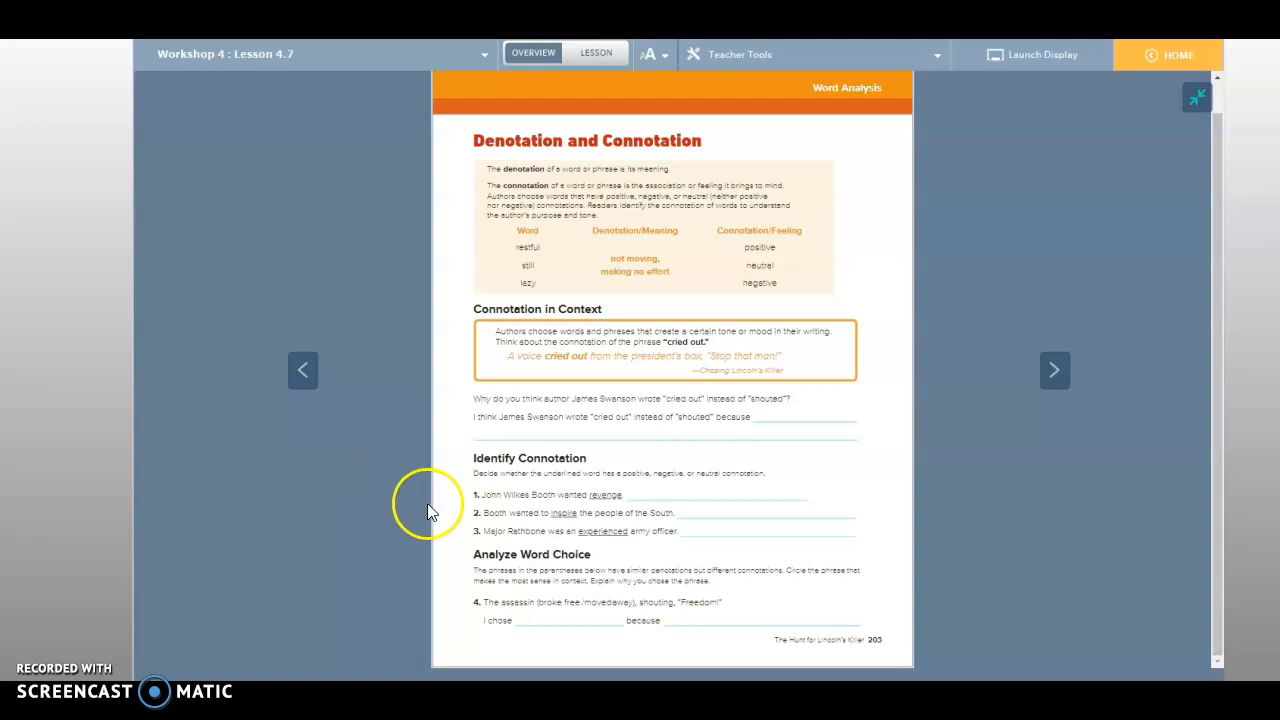
{"action": "mouse_move", "coordinate": [463, 564]}
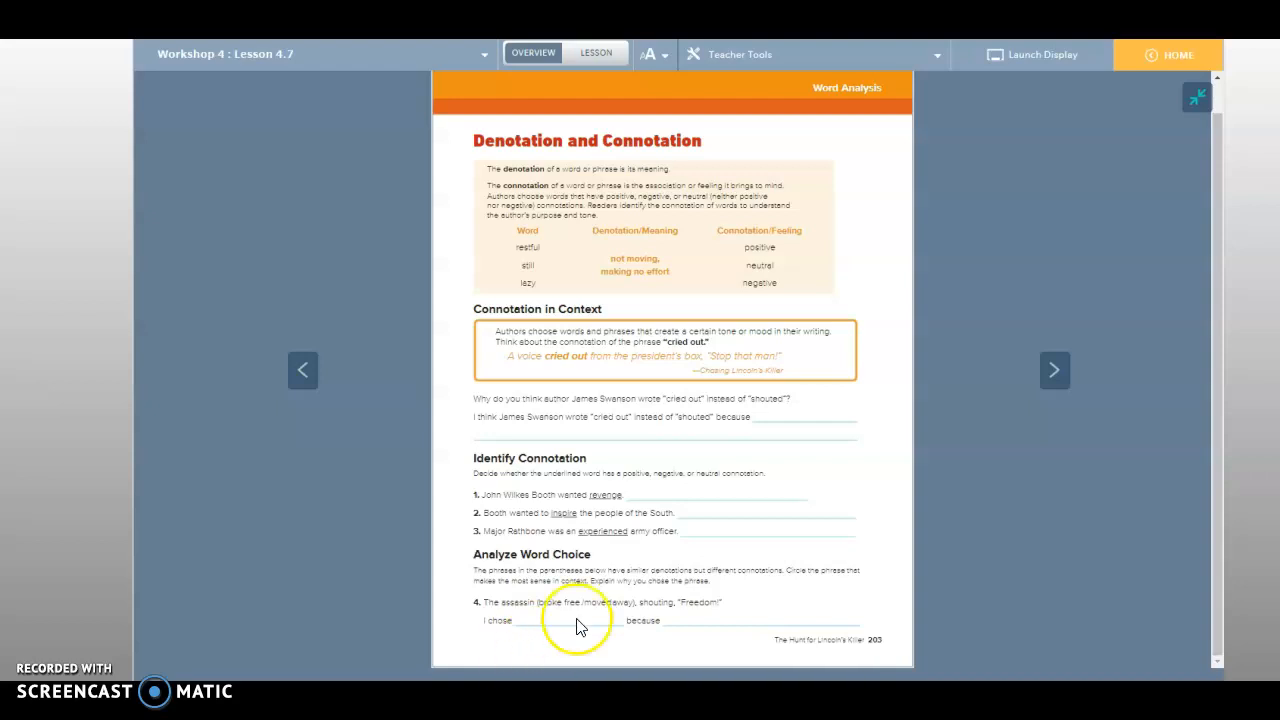
{"action": "mouse_move", "coordinate": [772, 643]}
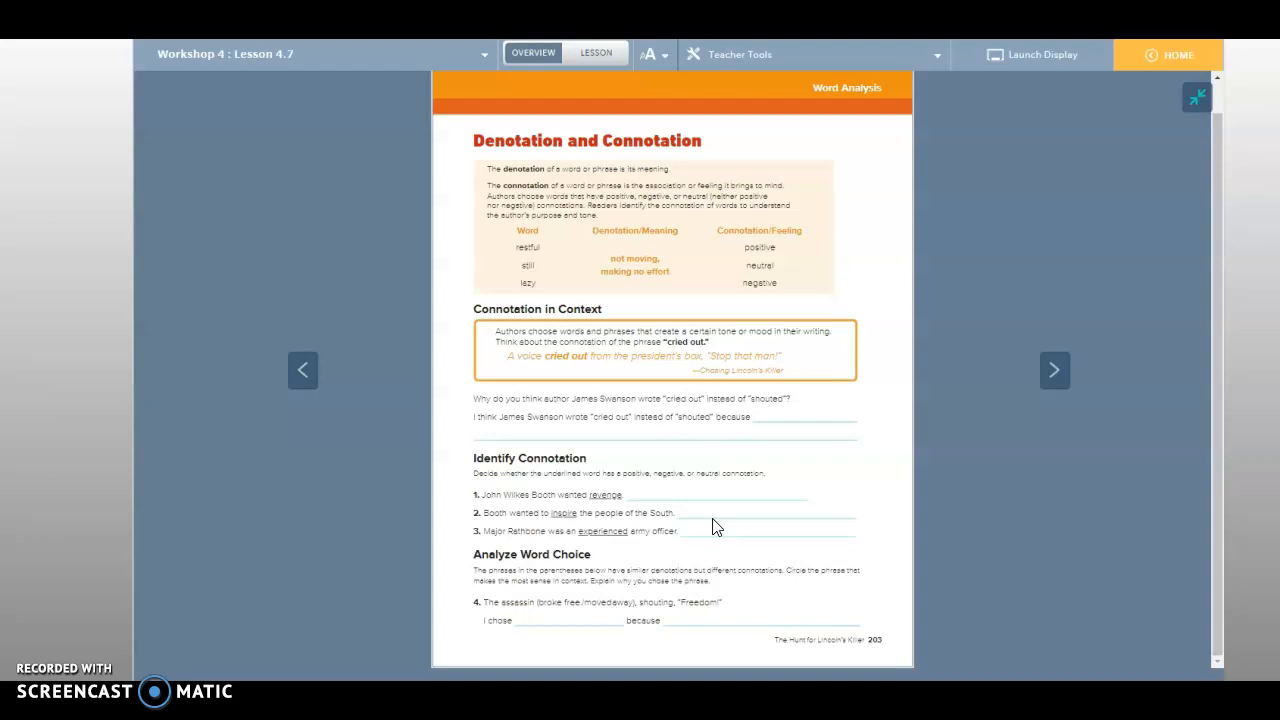
{"action": "mouse_move", "coordinate": [330, 460]}
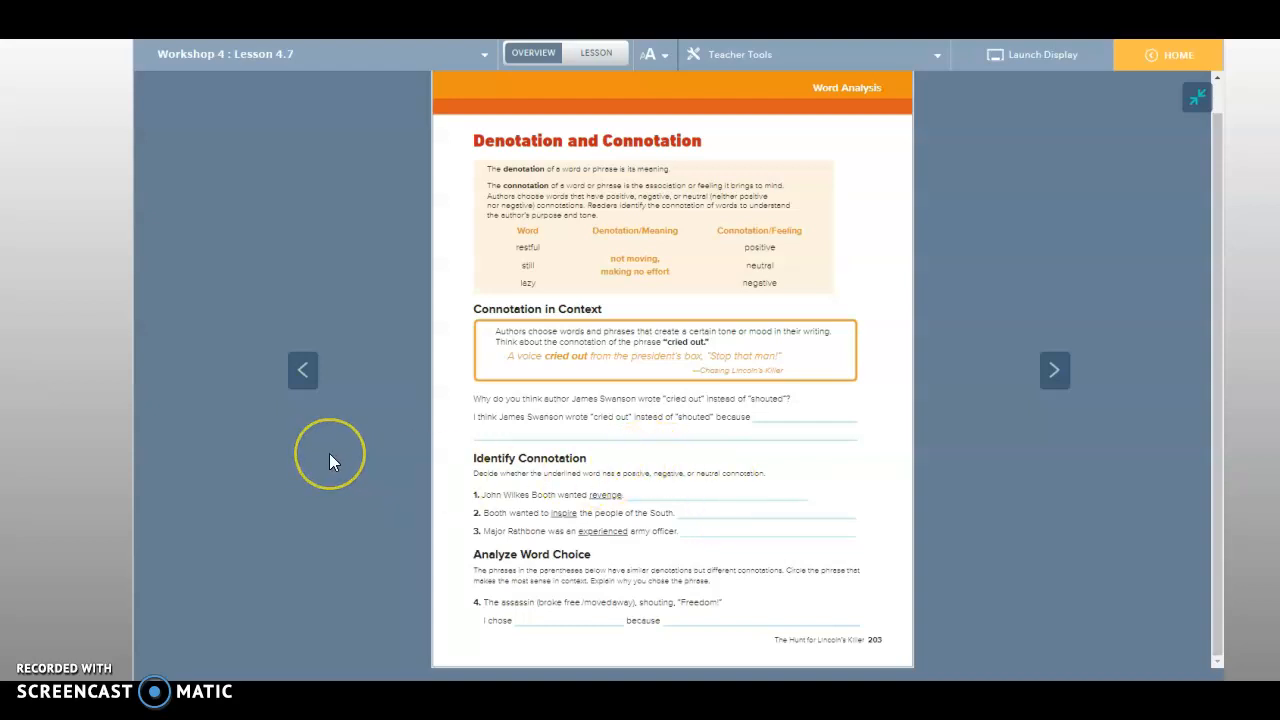